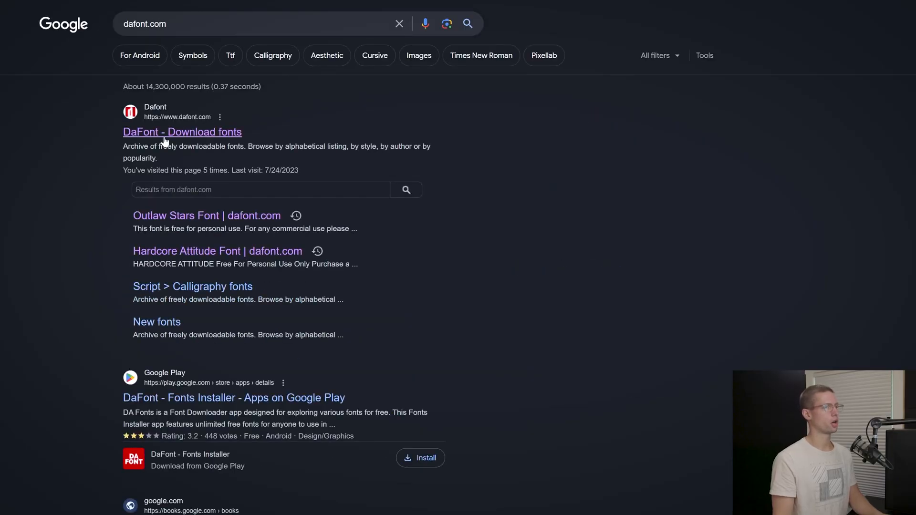
# Go to the DaFont font download site from the Google results.
pyautogui.click(206, 215)
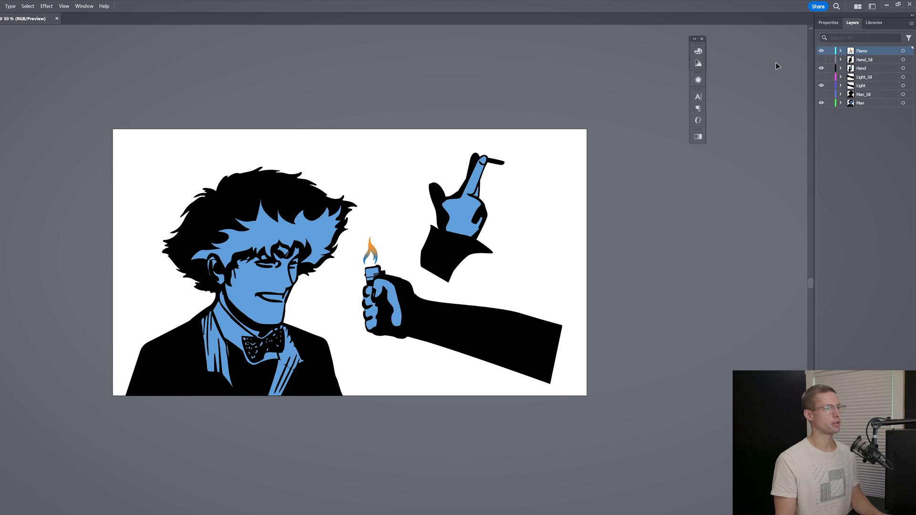
pyautogui.moveTo(613, 242)
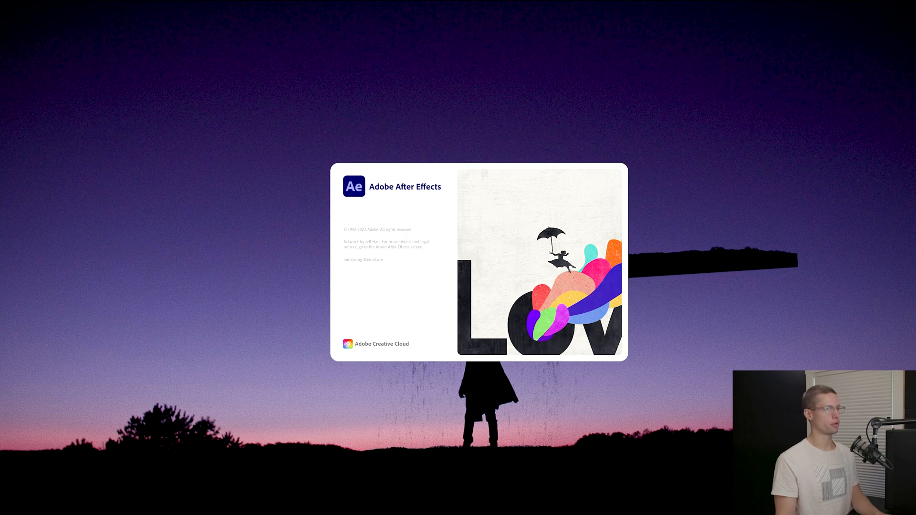
# Create the 1920x1080, 29.97 fps, 10-second Cowboy_Bebop_Motion composition.
pyautogui.click(10, 23)
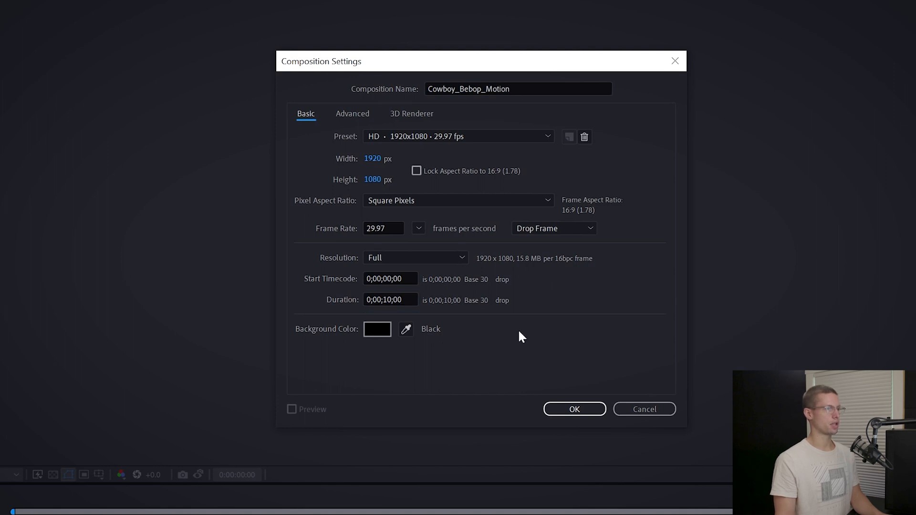
pyautogui.click(573, 409)
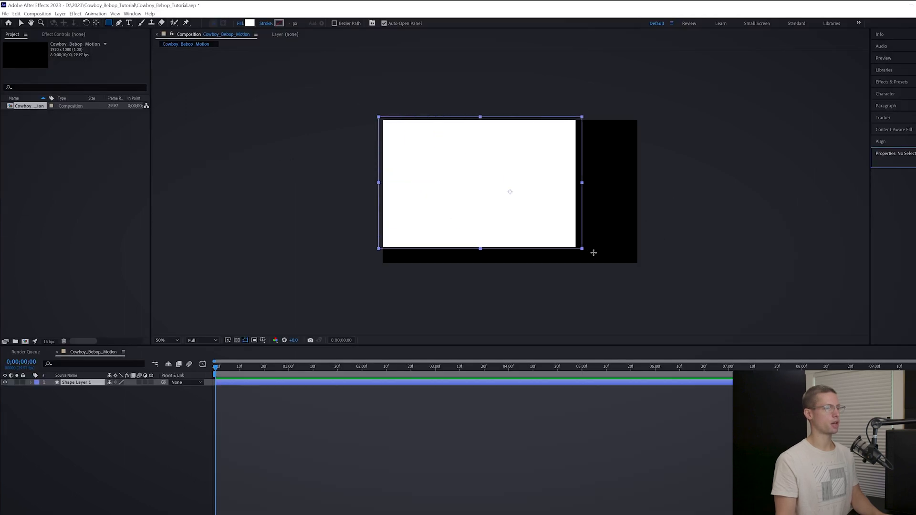
# Fill the full-frame rectangle with blue #206499 as the background.
pyautogui.click(249, 23)
pyautogui.write('206499')
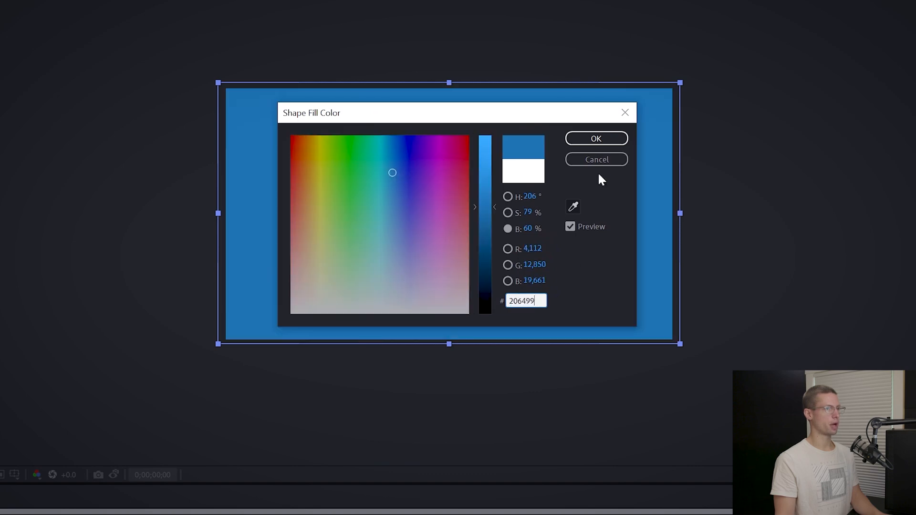
pyautogui.click(595, 138)
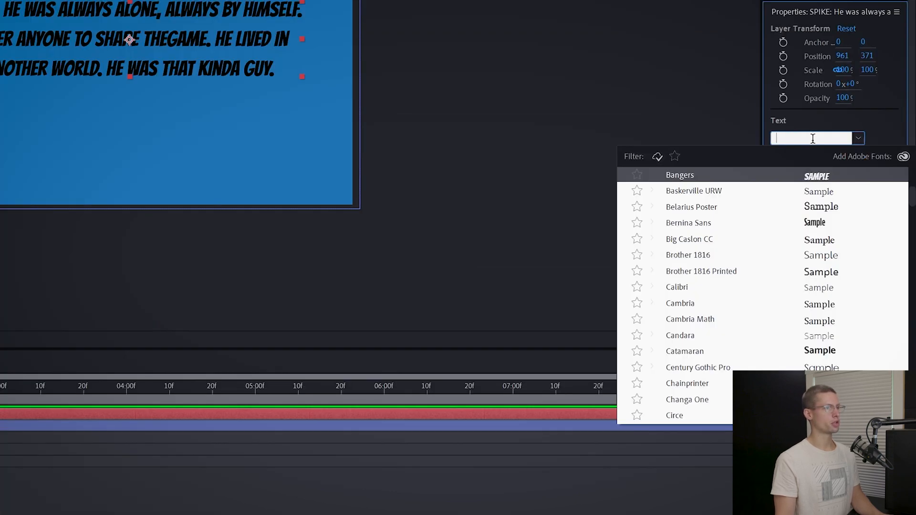
# Set the script text in Hardcore Attitude and left-align the paragraph.
pyautogui.write('hardcore')
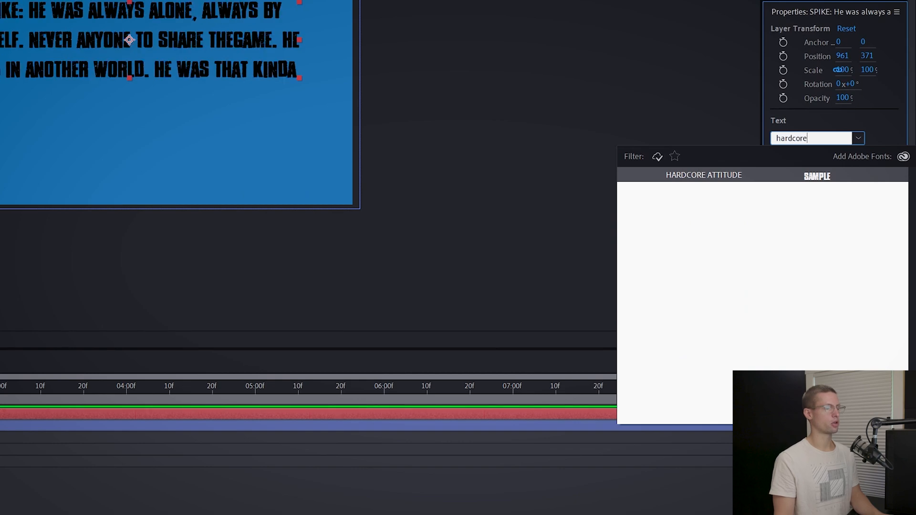
pyautogui.click(703, 173)
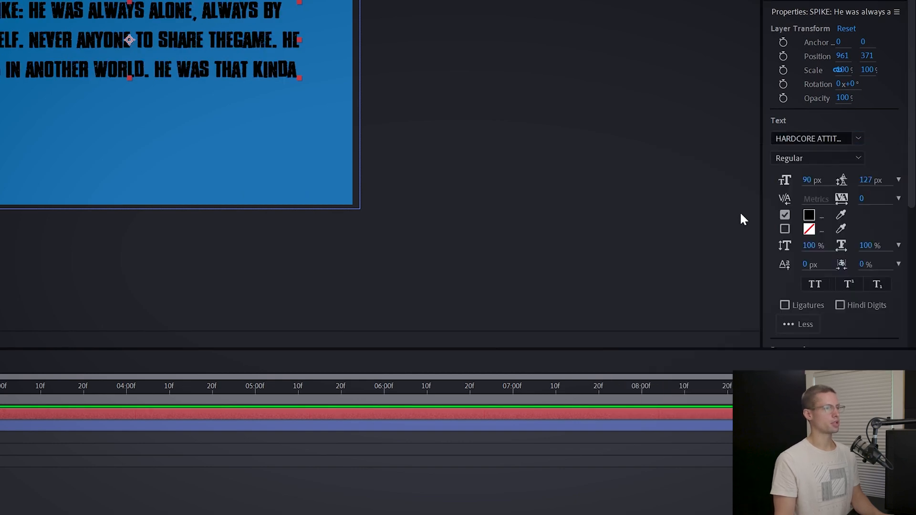
pyautogui.scroll(-3)
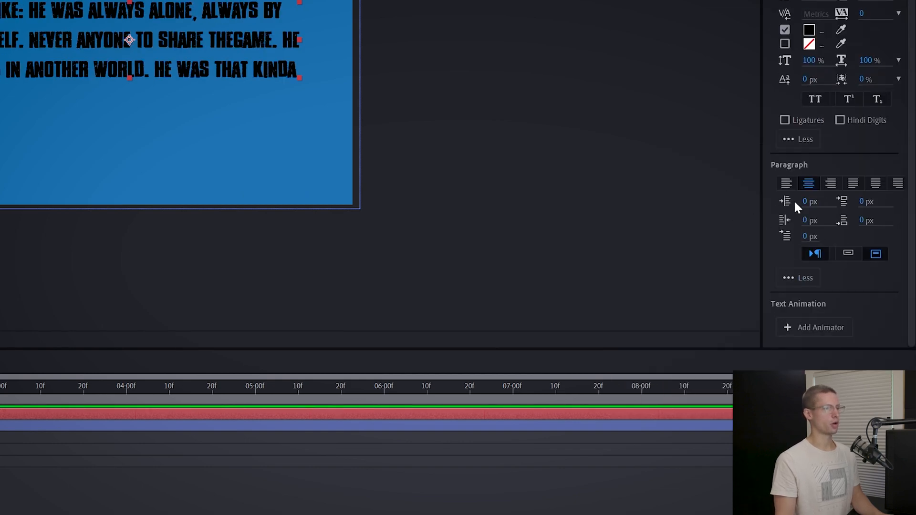
pyautogui.click(785, 183)
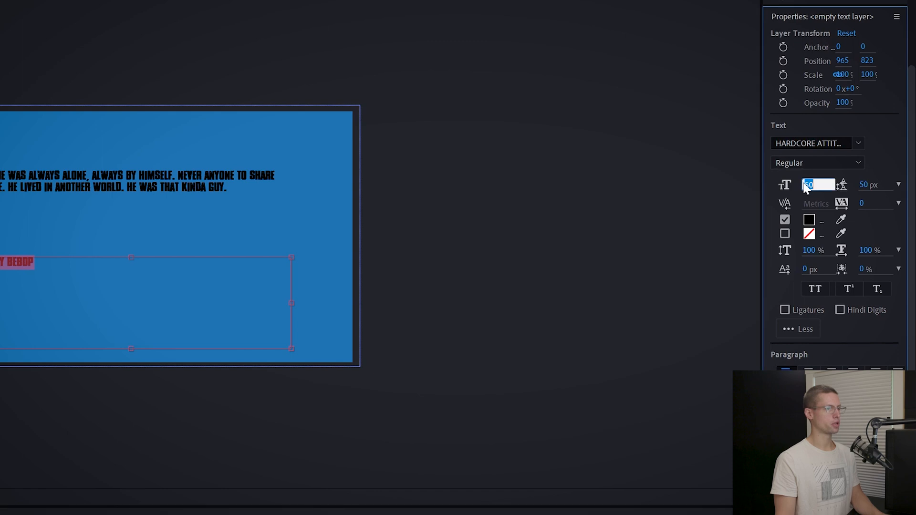
# Set the title in DCC - Ash and duplicate a layer for the next script line.
pyautogui.write('dcc')
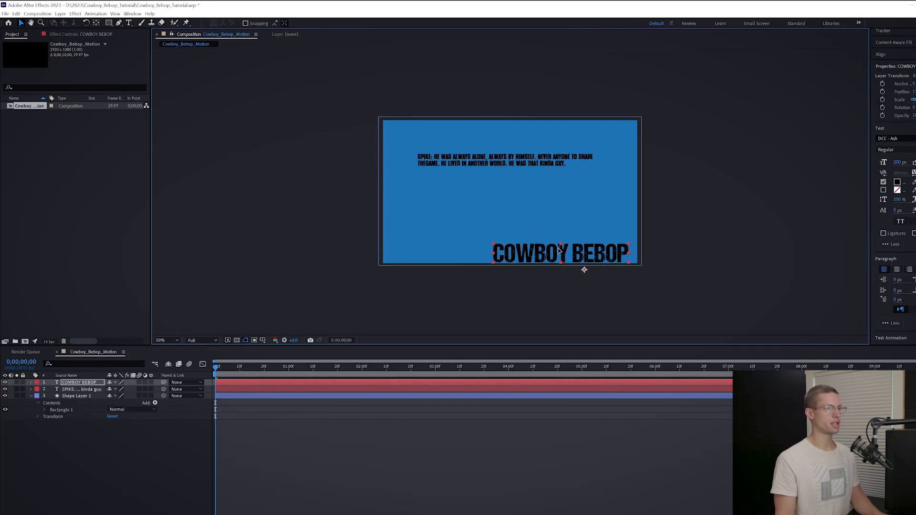
pyautogui.press('ctrl+d')
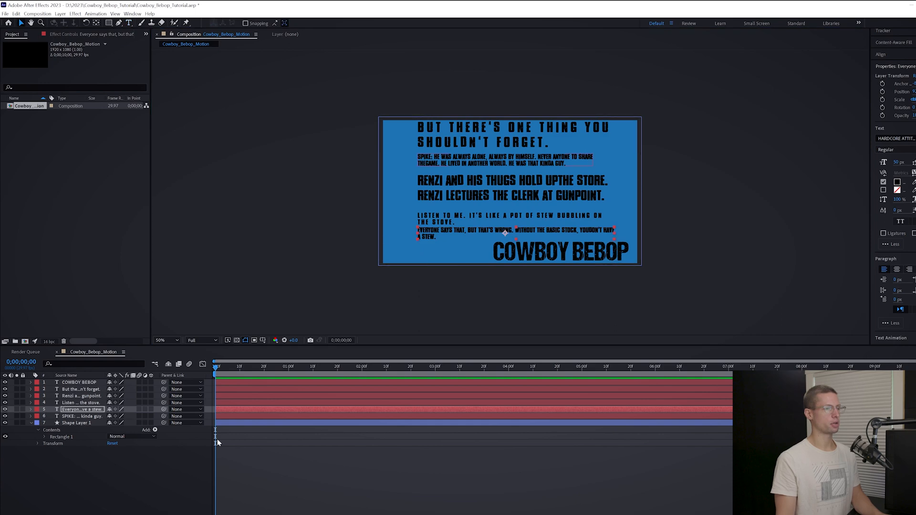
# Apply Turbulent Displace to the 'one thing you shouldn't forget' line with Amount 200.
pyautogui.write('turbulent')
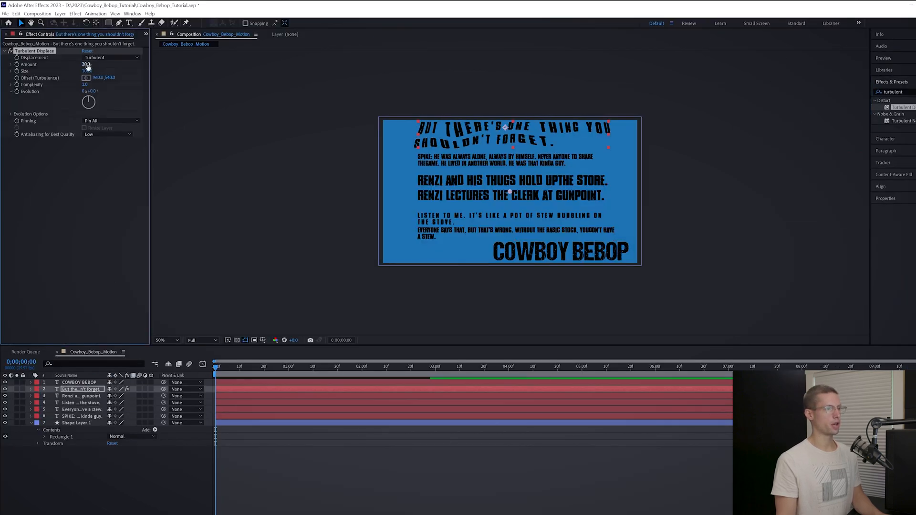
pyautogui.click(82, 410)
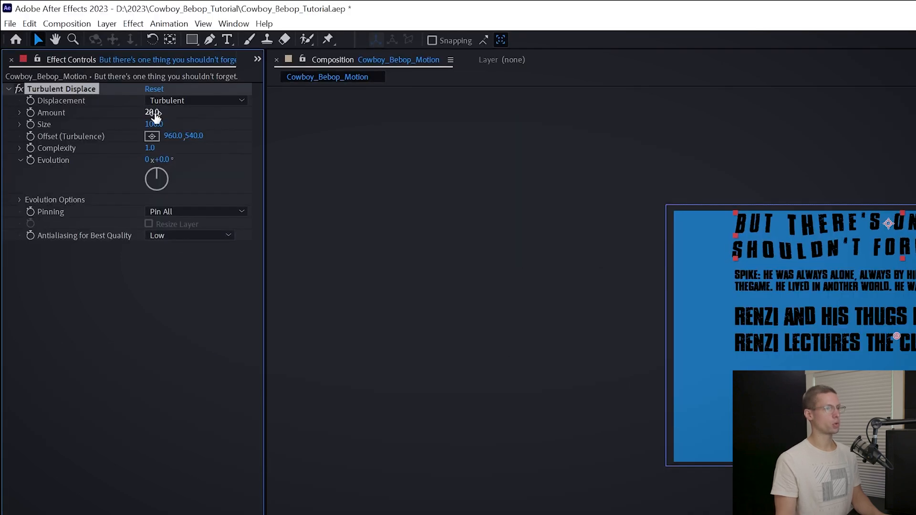
# Pre-compose the text line into its own composition and move to the next line.
pyautogui.rightClick(143, 290)
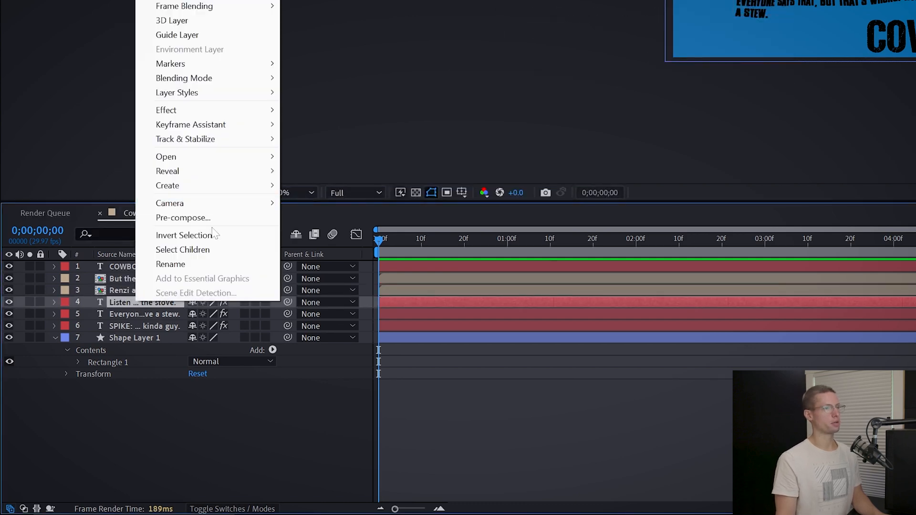
pyautogui.click(182, 218)
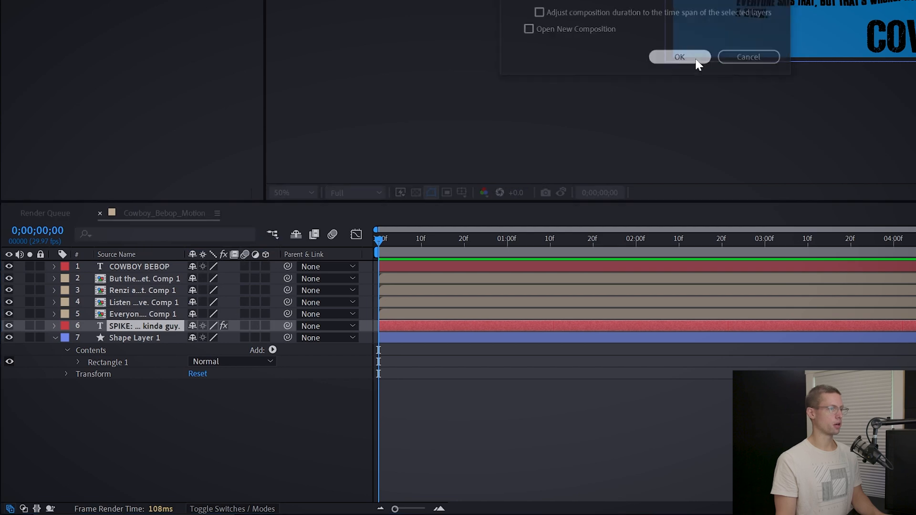
pyautogui.click(678, 56)
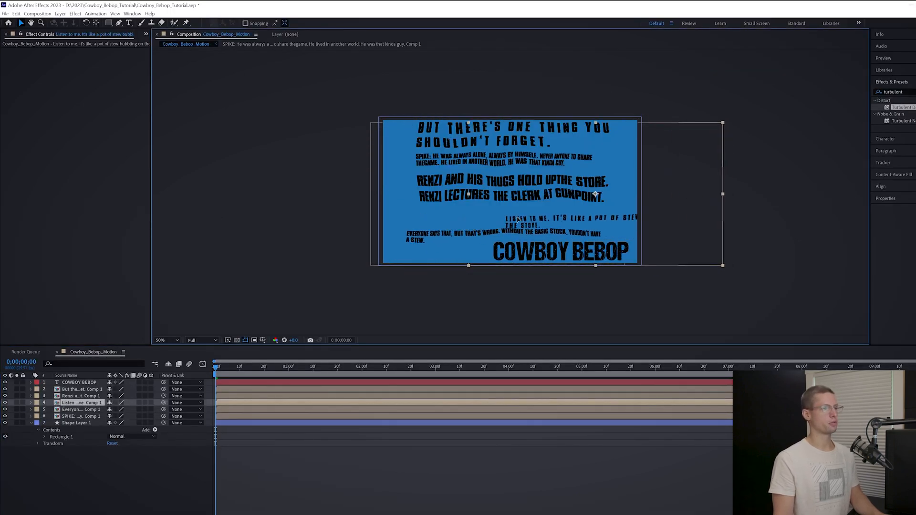
pyautogui.click(83, 389)
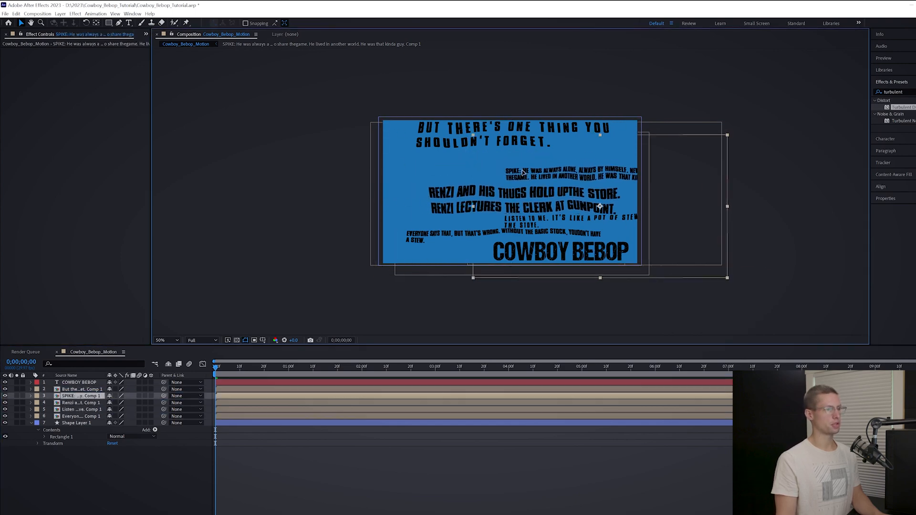
# Keyframe Position on the lines from 0:00 to 7:00 so they slide across the frame.
pyautogui.click(79, 390)
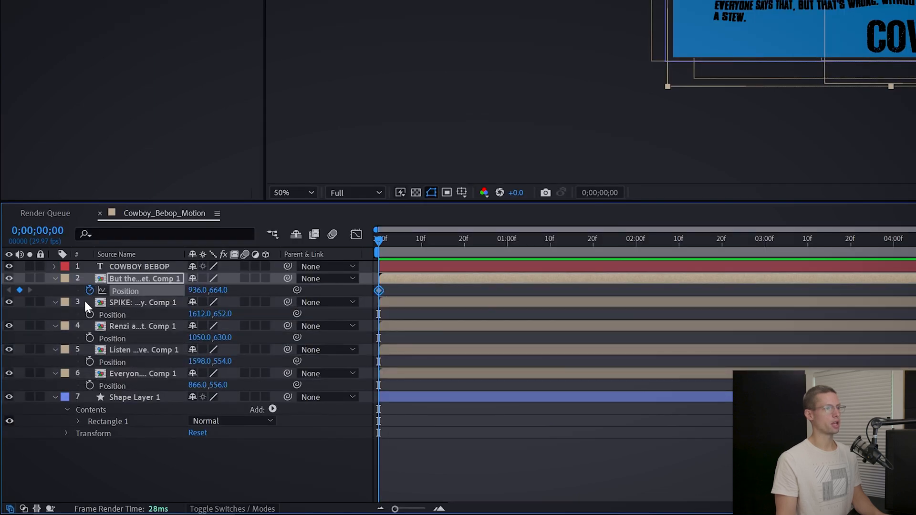
pyautogui.click(90, 385)
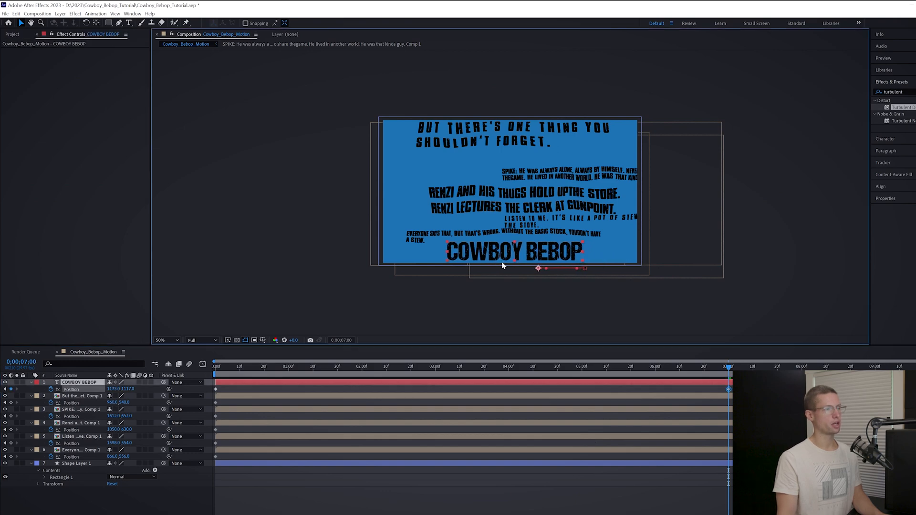
pyautogui.click(79, 422)
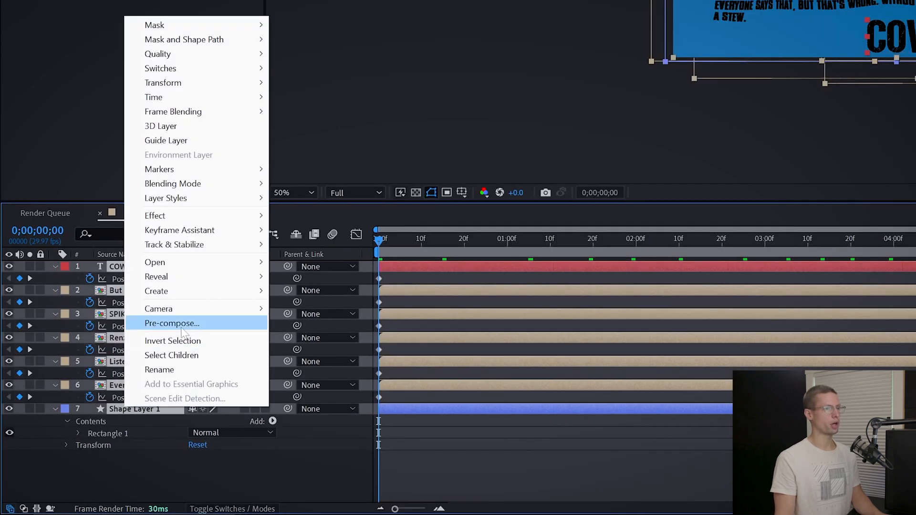
# Pre-compose all layers into the Text_Background composition.
pyautogui.click(171, 323)
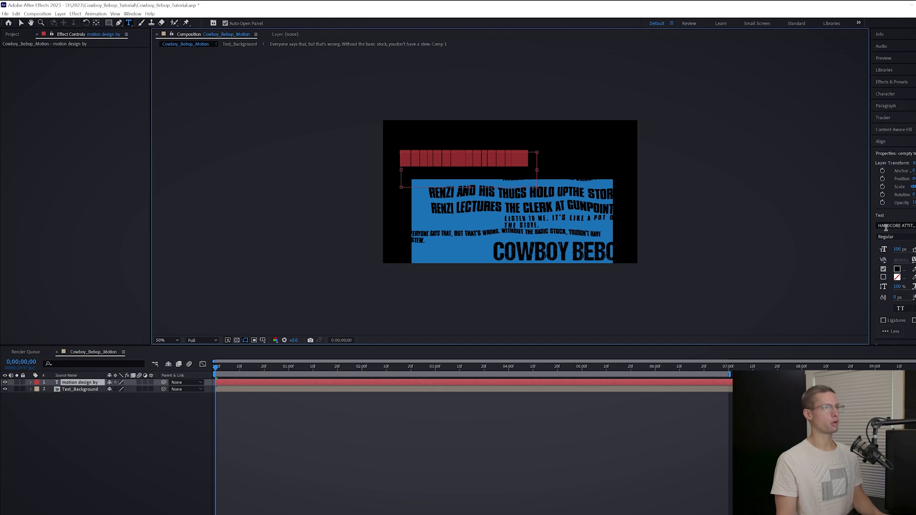
# Set MOTION DESIGN BY in Outlaw Stars and duplicate it for ETERNAL VISUALS.
pyautogui.click(904, 270)
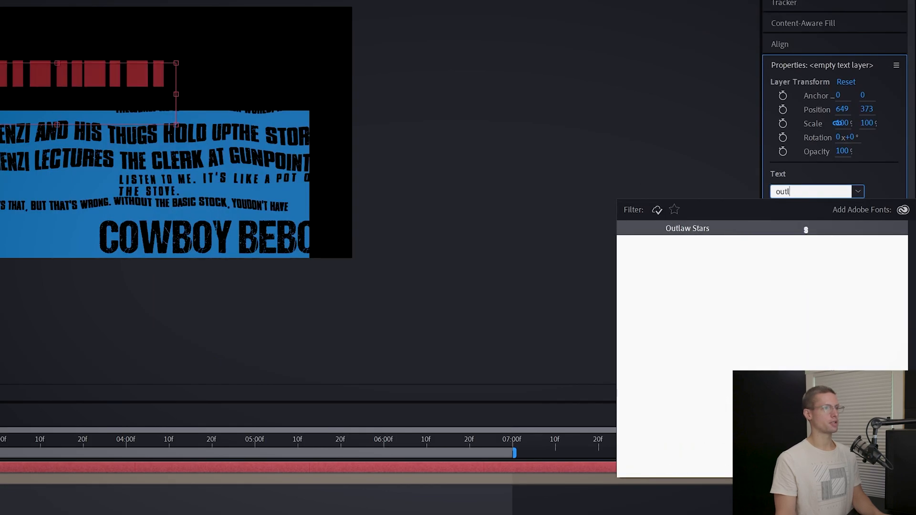
pyautogui.click(687, 228)
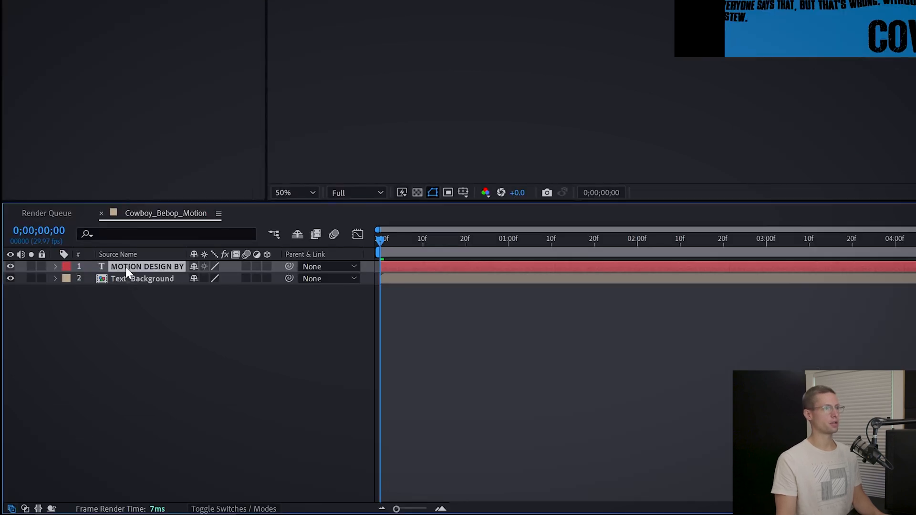
pyautogui.press('ctrl+d')
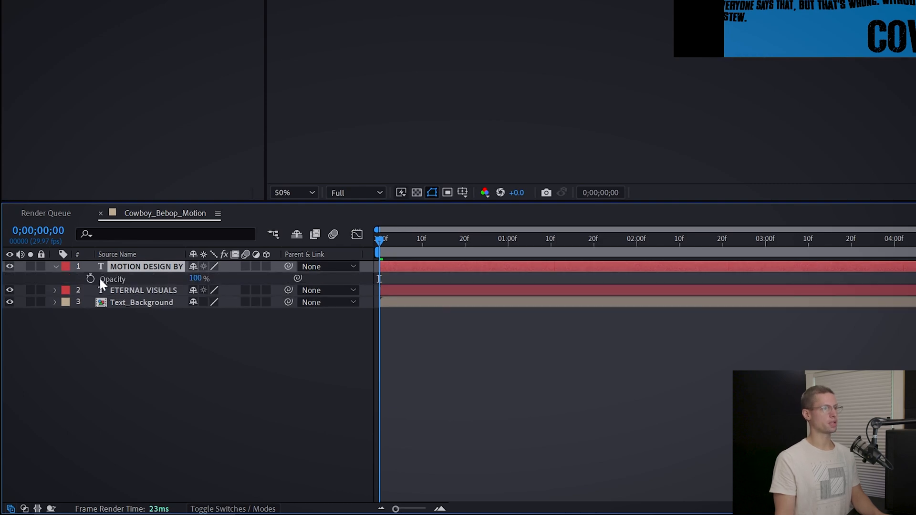
# Fade in MOTION DESIGN BY with opacity keyframes, full at five frames.
pyautogui.click(91, 279)
pyautogui.write('1')
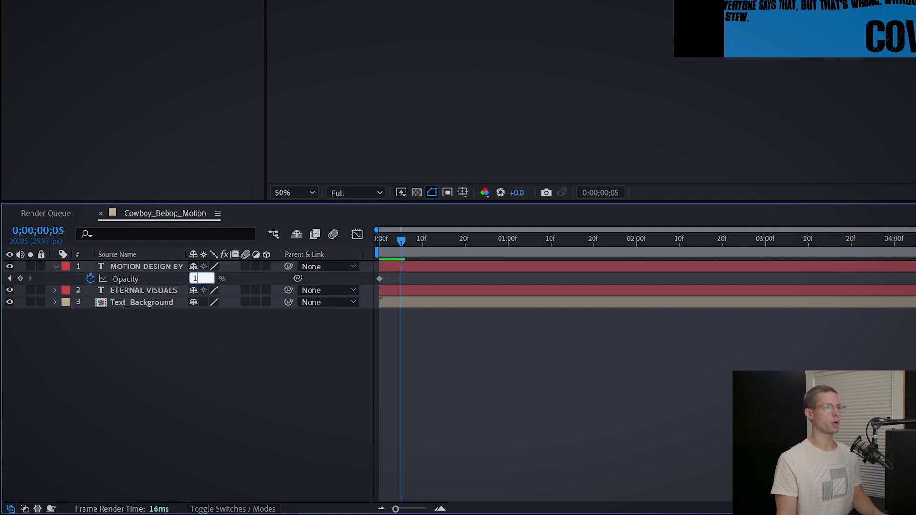
pyautogui.click(54, 290)
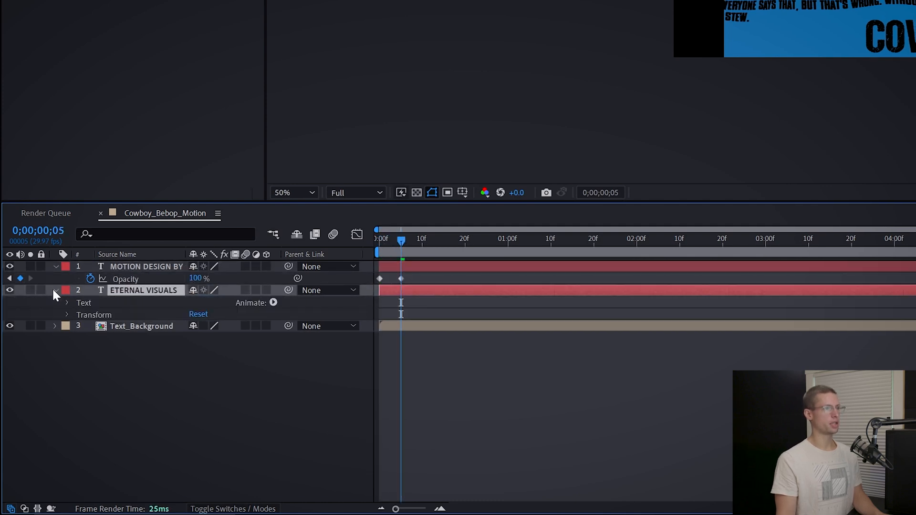
# Add an opacity text animator to ETERNAL VISUALS at 0% and adjust the advanced range selector.
pyautogui.click(273, 303)
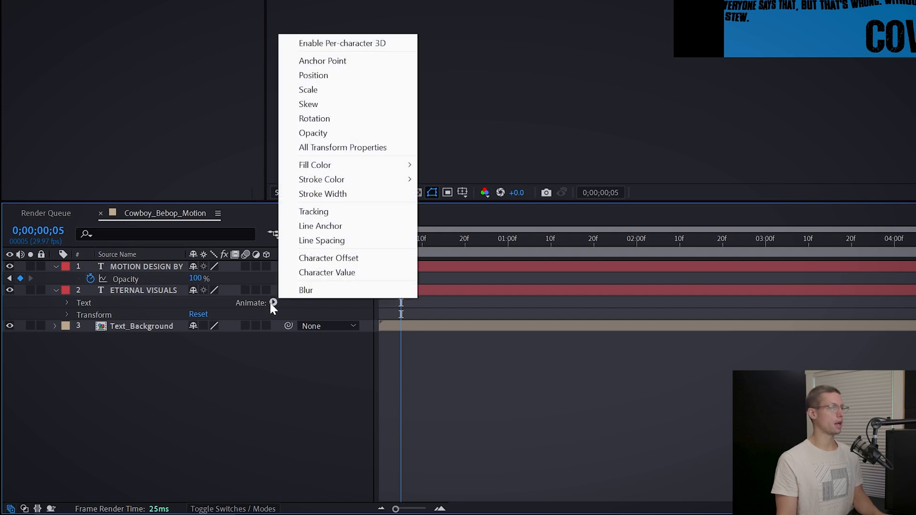
pyautogui.click(313, 133)
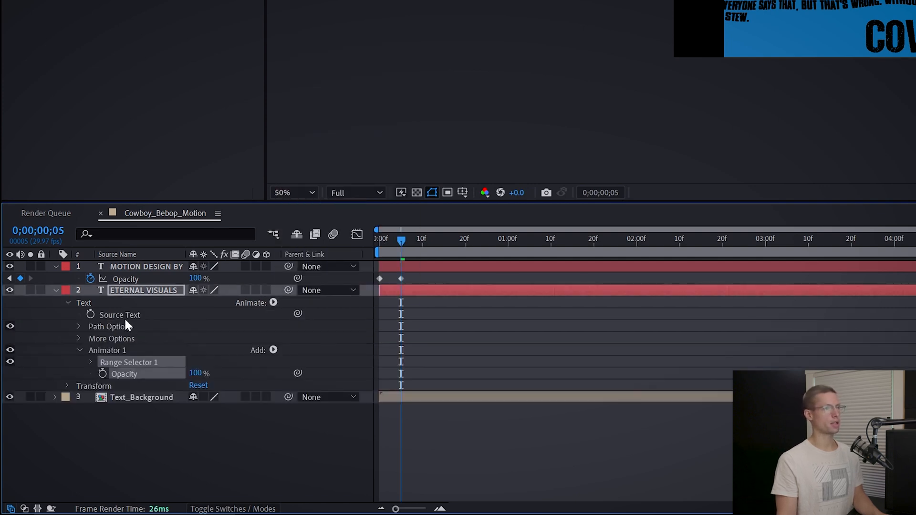
pyautogui.click(91, 362)
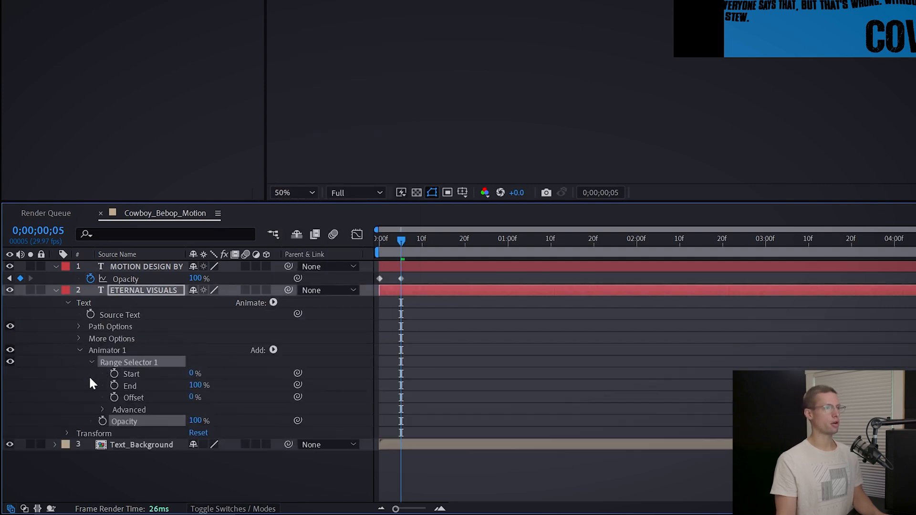
pyautogui.moveTo(102, 413)
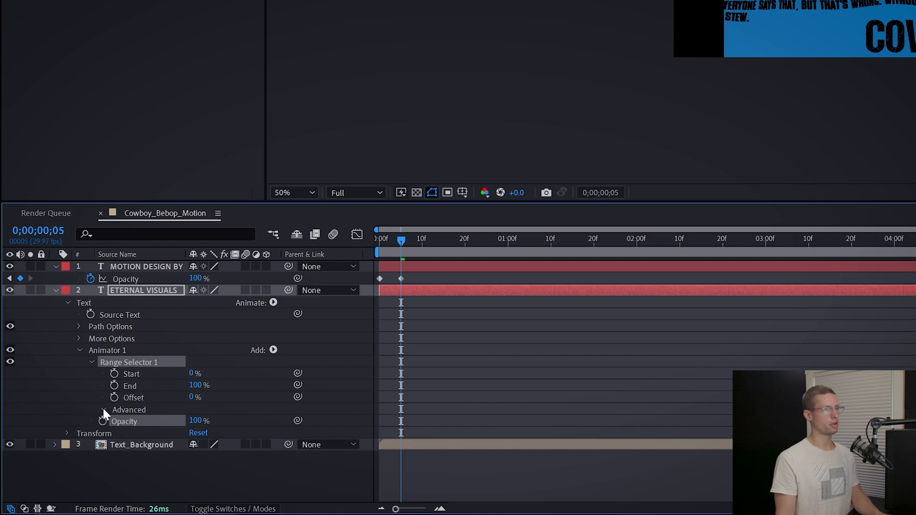
pyautogui.click(102, 409)
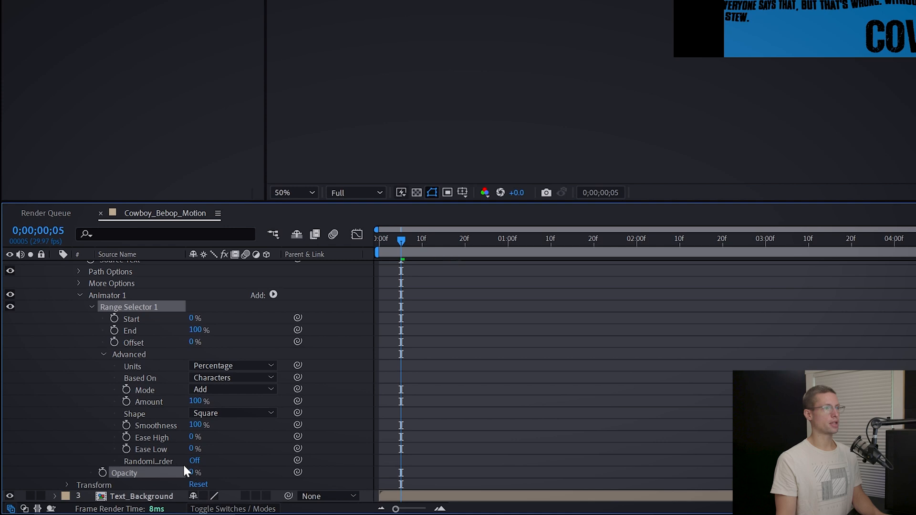
pyautogui.click(194, 461)
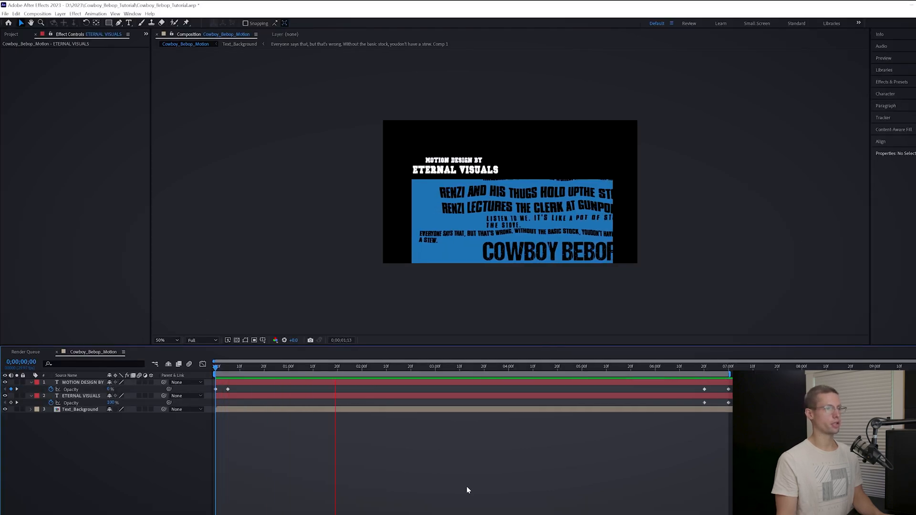
# Import the character .ai as layers, place Man and Hand in the comp, parenting each to its silhouette.
pyautogui.click(6, 13)
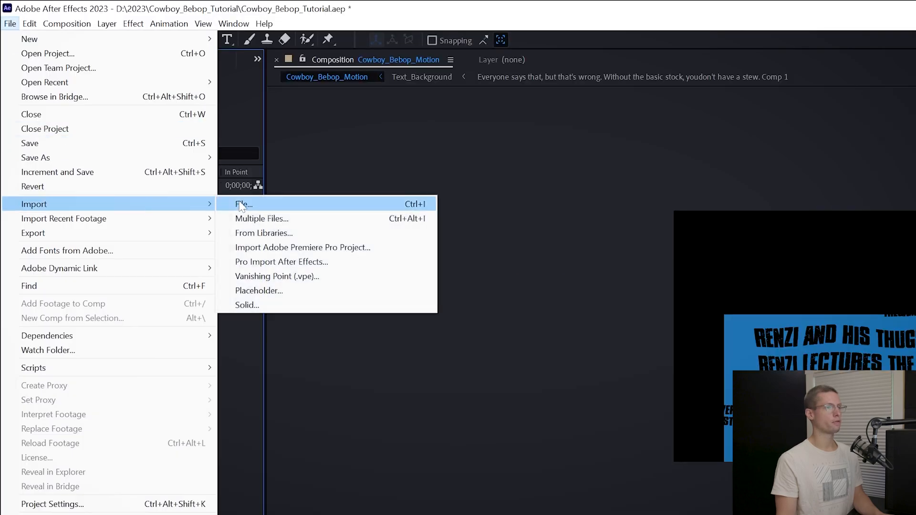
pyautogui.click(242, 203)
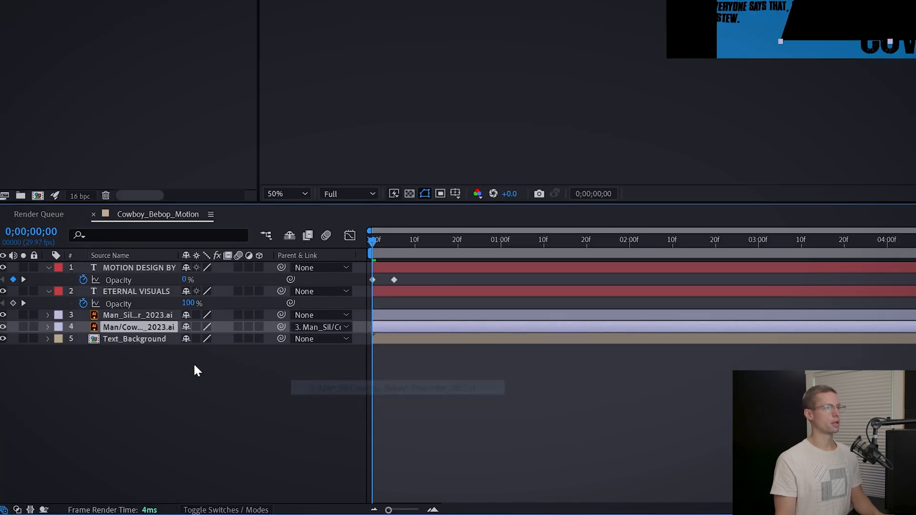
pyautogui.click(47, 315)
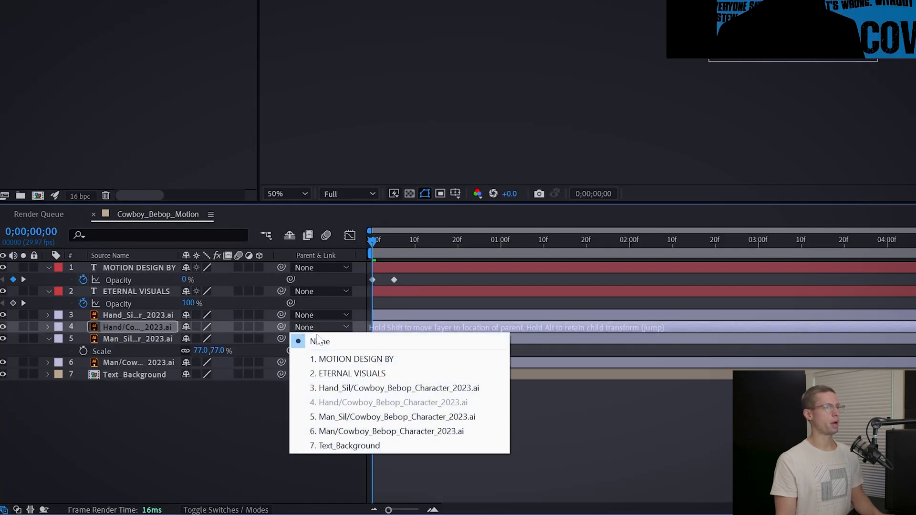
pyautogui.click(398, 389)
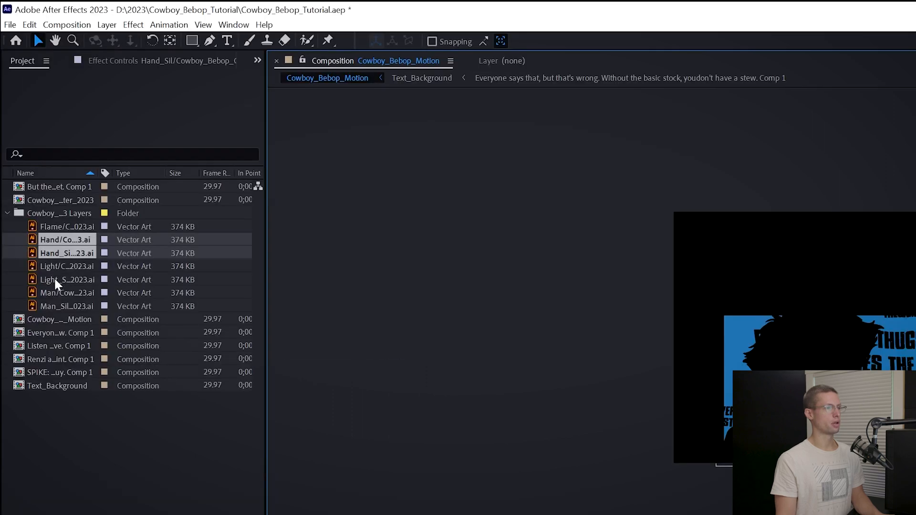
# Add the Flame and Light layers, parent them, and keyframe Rotation on Man_Sil, Hand_Sil and Light_Sil.
pyautogui.click(67, 279)
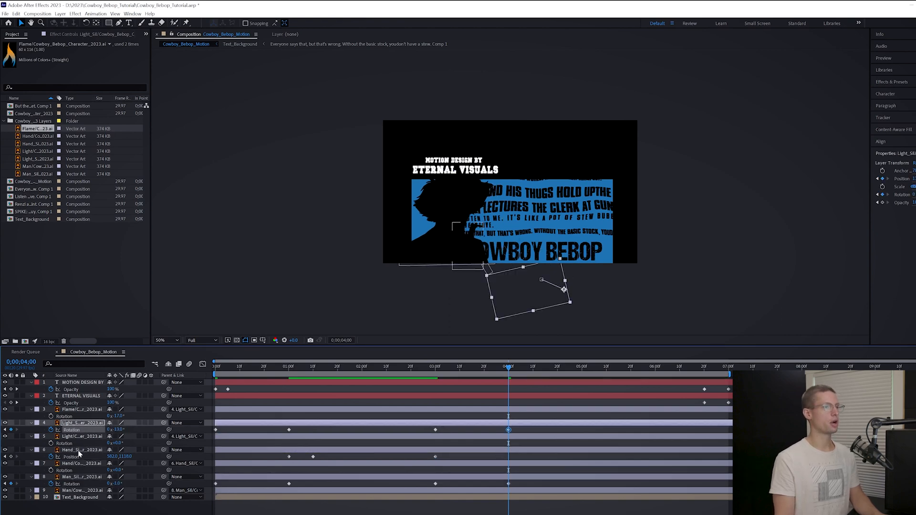
pyautogui.click(82, 449)
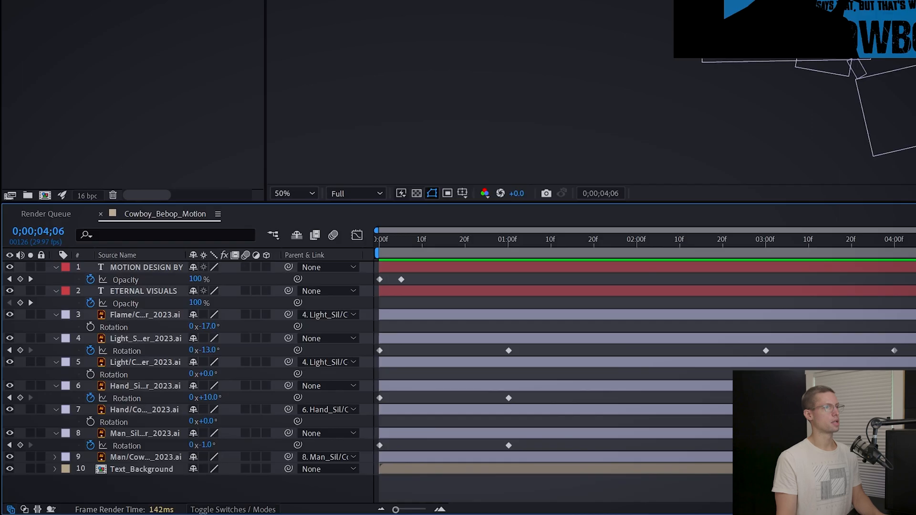
# Give the Flame layer's Scale the expression wiggle(20,10) and preview the flicker.
pyautogui.click(144, 314)
pyautogui.write('w')
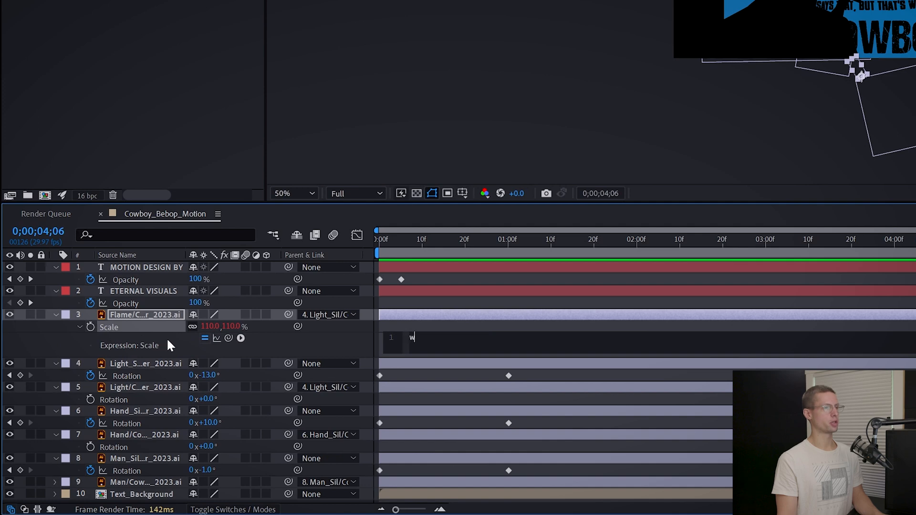
pyautogui.write('iggle(20)')
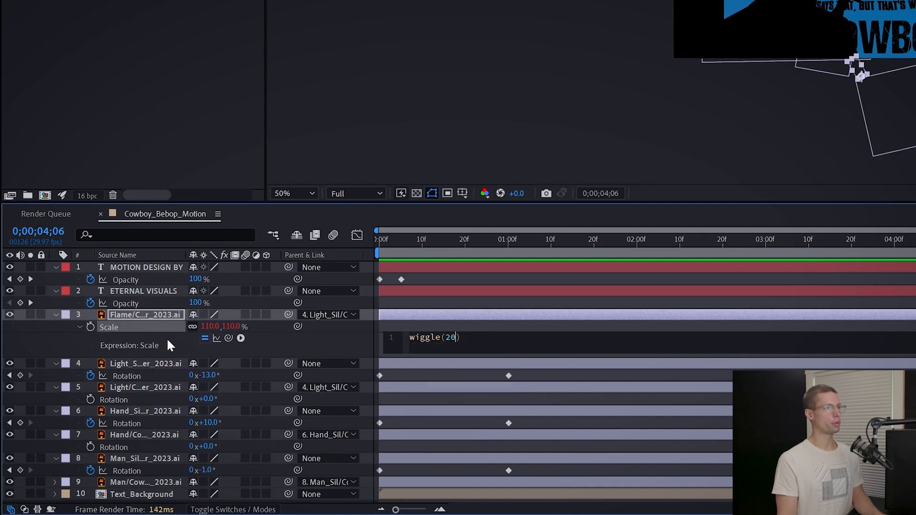
pyautogui.write(',10')
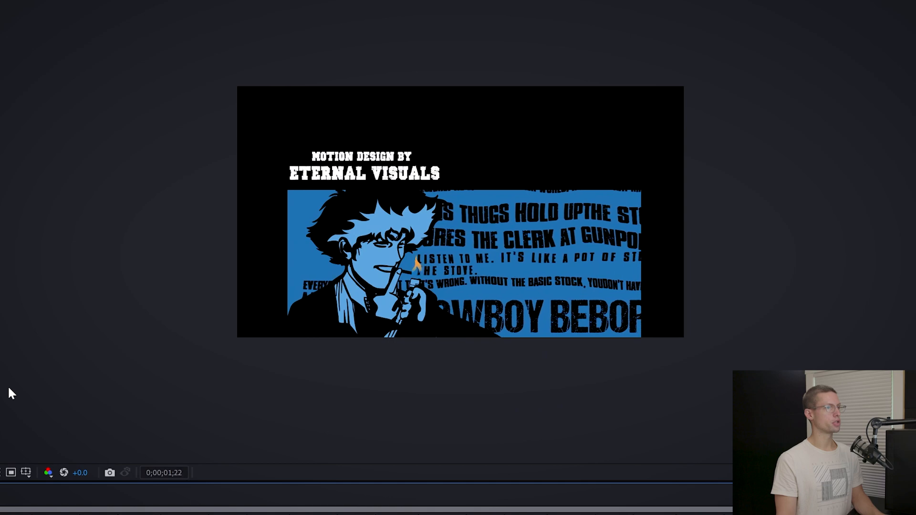
pyautogui.press('Space')
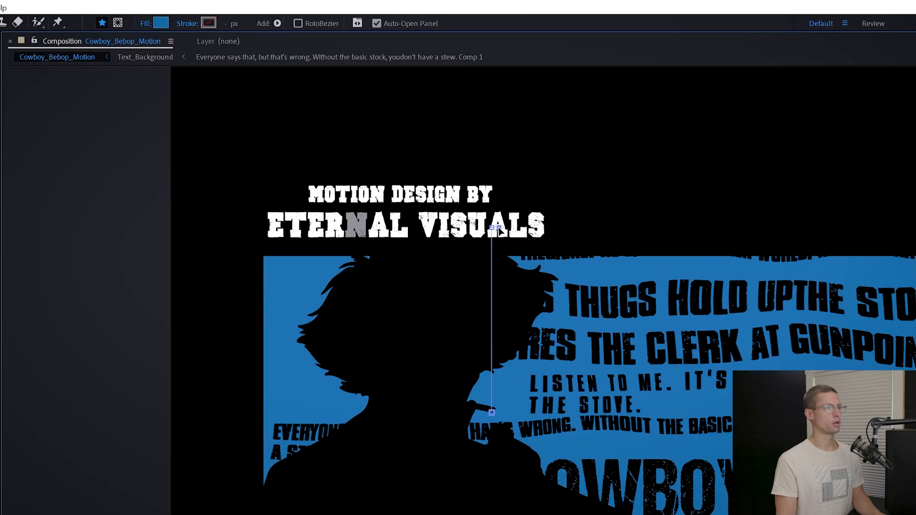
# Colour the pen-drawn smoke line white and apply Wave Warp to it.
pyautogui.click(160, 22)
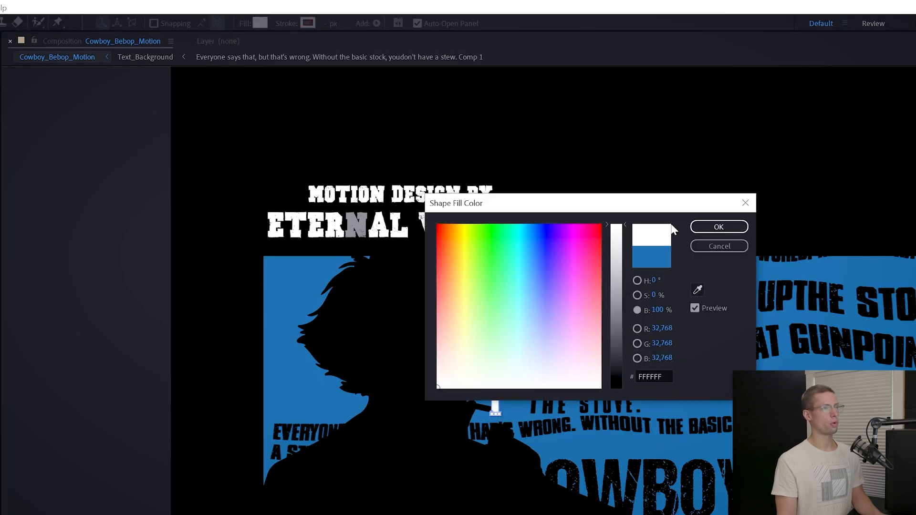
pyautogui.click(719, 227)
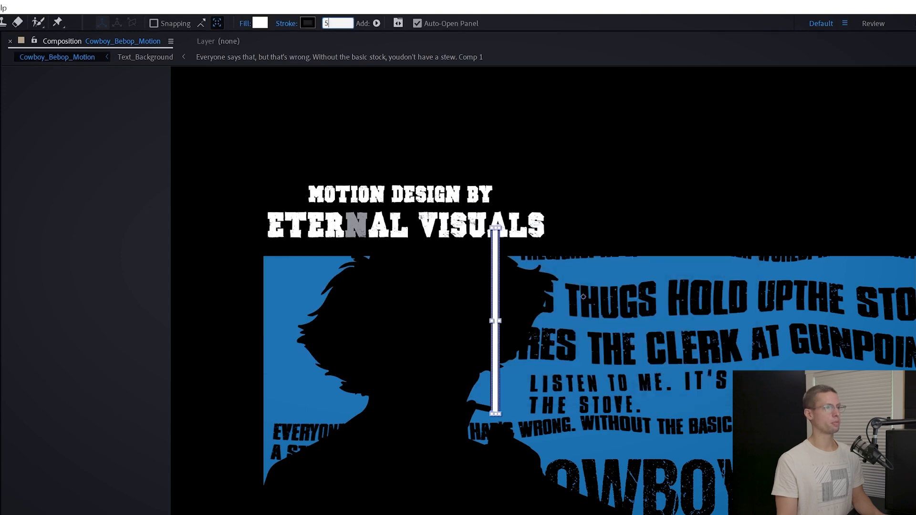
pyautogui.write('wav')
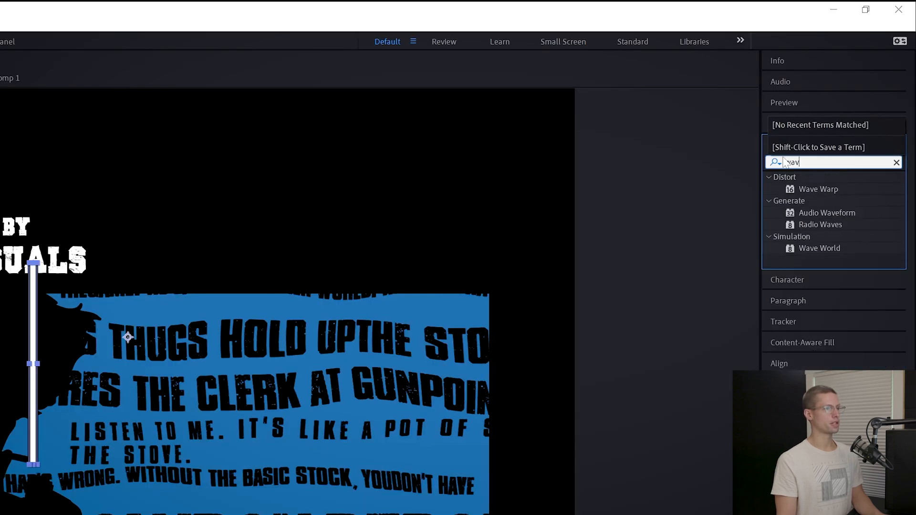
pyautogui.write('wave warp')
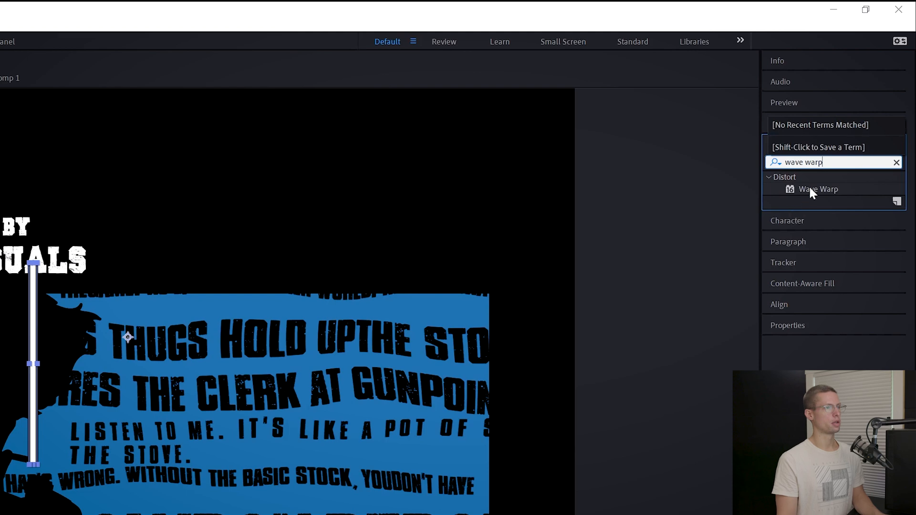
pyautogui.doubleClick(818, 189)
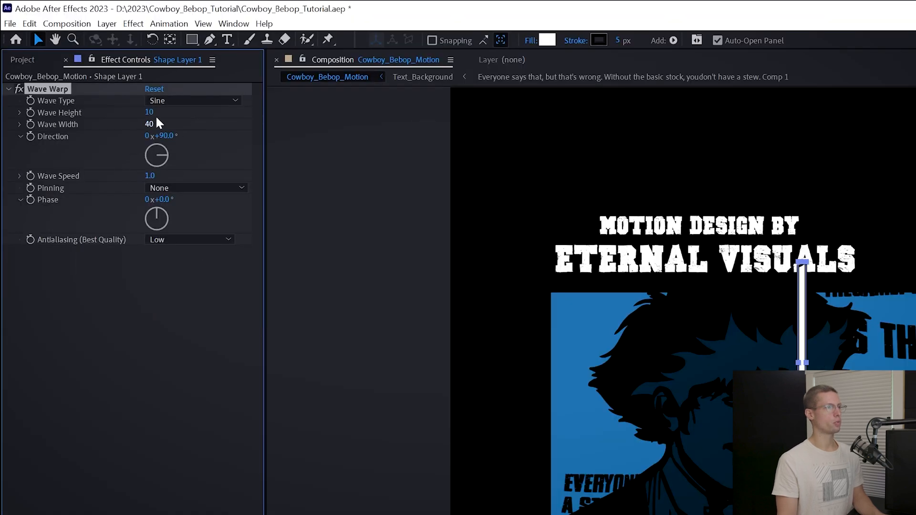
# Raise the Wave Warp height and width and set its direction to 0 degrees.
pyautogui.moveTo(149, 112); pyautogui.dragTo(149, 112)
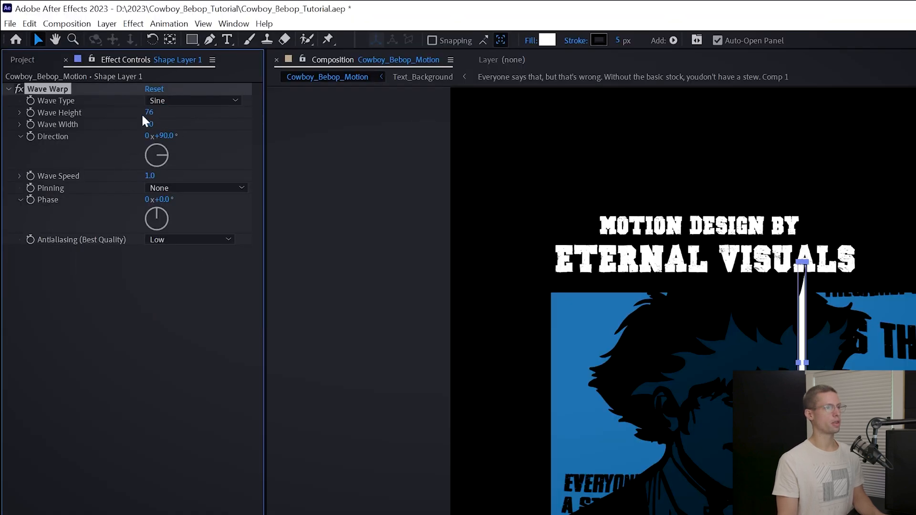
pyautogui.moveTo(149, 124); pyautogui.dragTo(181, 124)
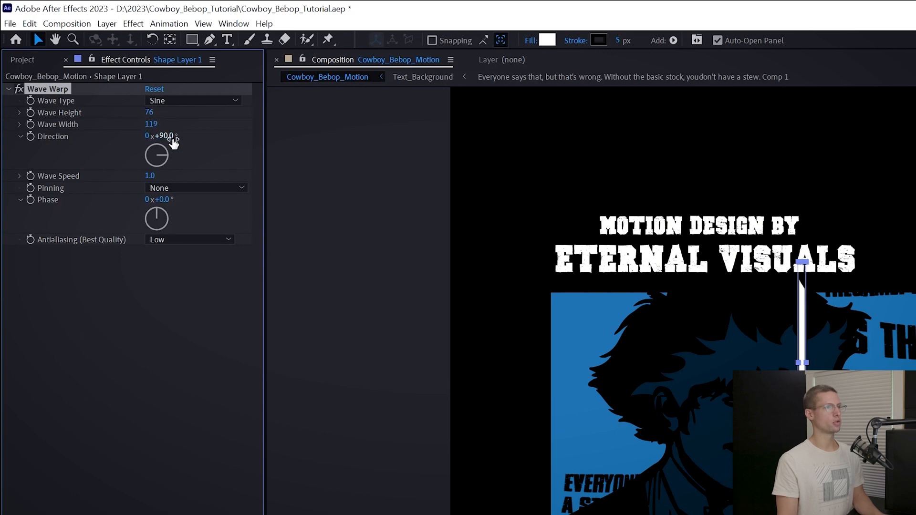
pyautogui.moveTo(162, 135); pyautogui.dragTo(151, 135)
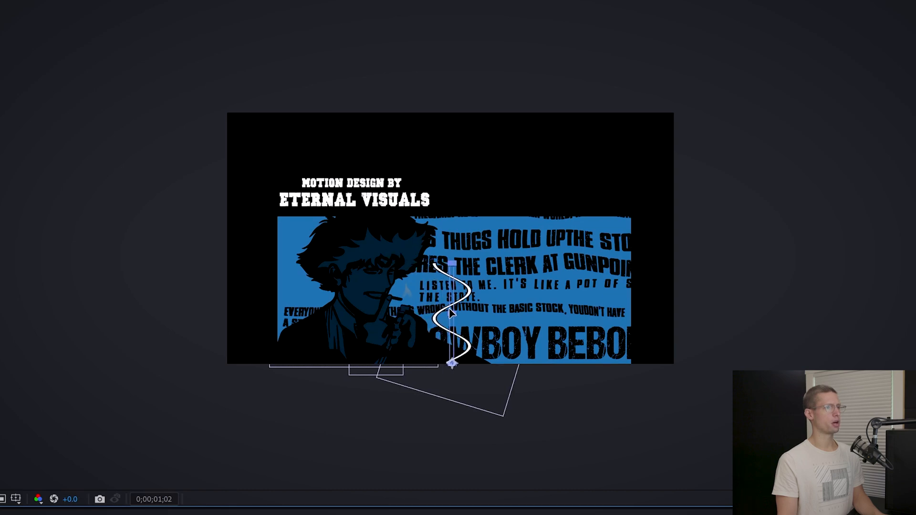
# Pin the wave at the Bottom Edge with speed 0.5 and add Roughen Edges to the smoke.
pyautogui.click(195, 188)
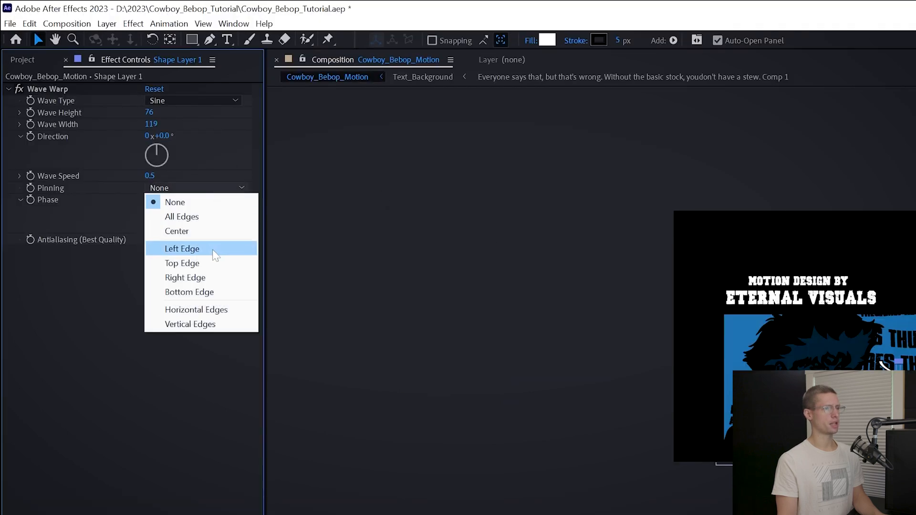
pyautogui.click(188, 292)
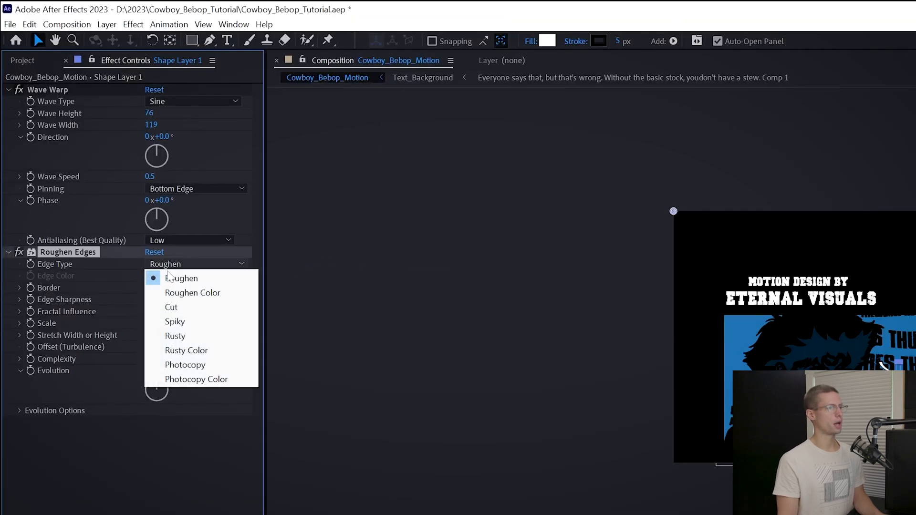
pyautogui.click(192, 293)
pyautogui.write('Smoke')
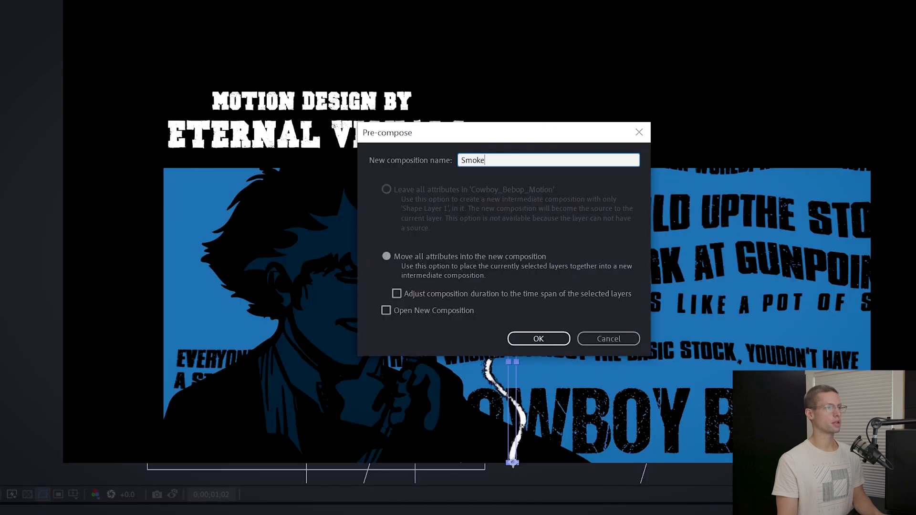
# Confirm the Smoke precomposition and apply Posterize Time at a frame rate of 8.
pyautogui.click(537, 338)
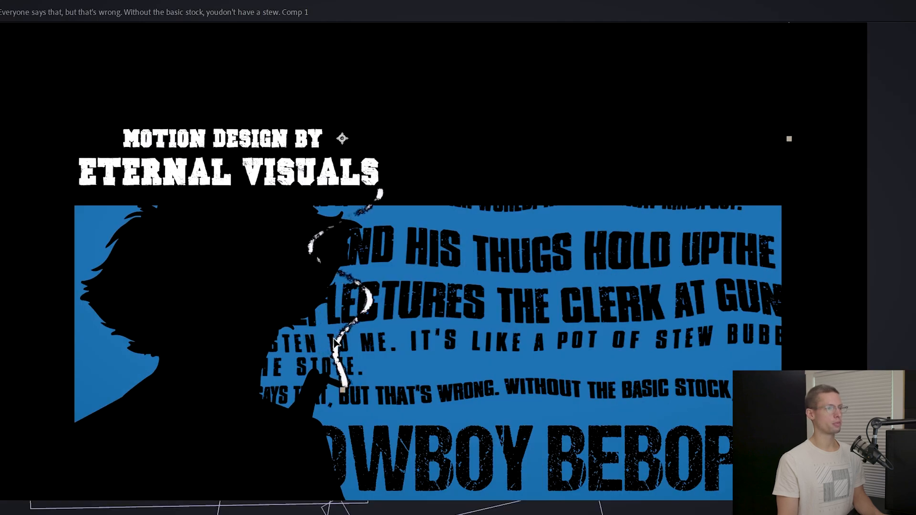
pyautogui.click(228, 173)
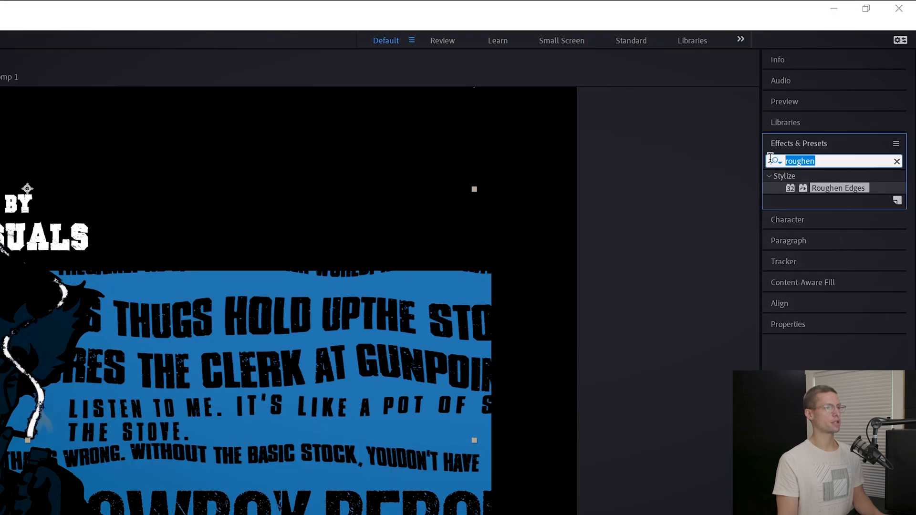
pyautogui.write('posterize t')
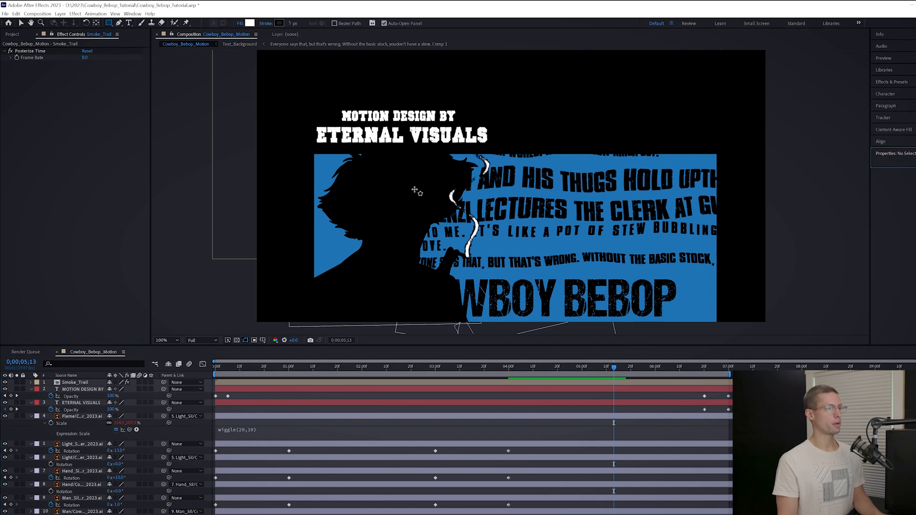
# Set Mask 1's feather on the Smoke_Trail layer to 115 pixels.
pyautogui.click(76, 382)
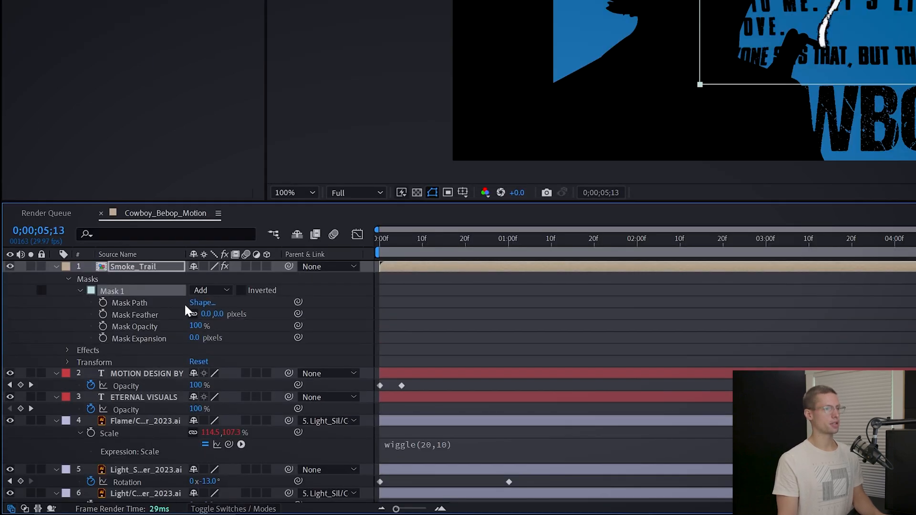
pyautogui.doubleClick(212, 314)
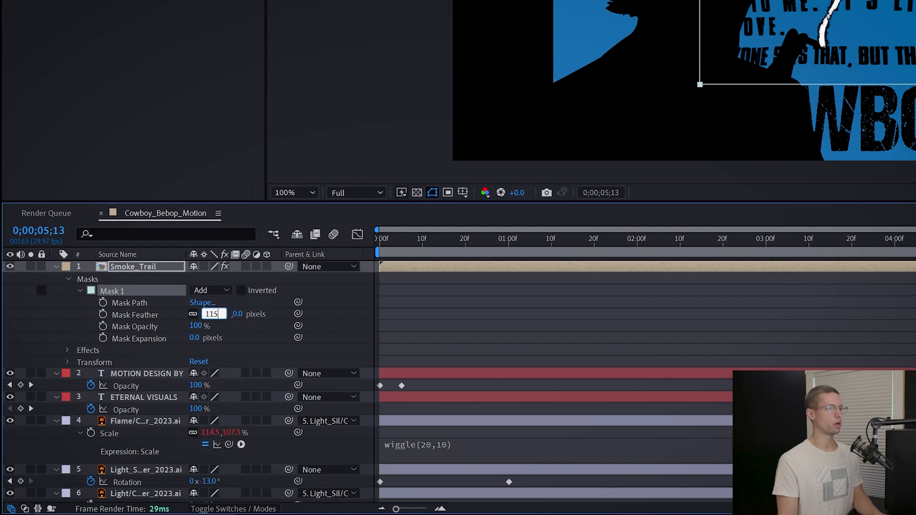